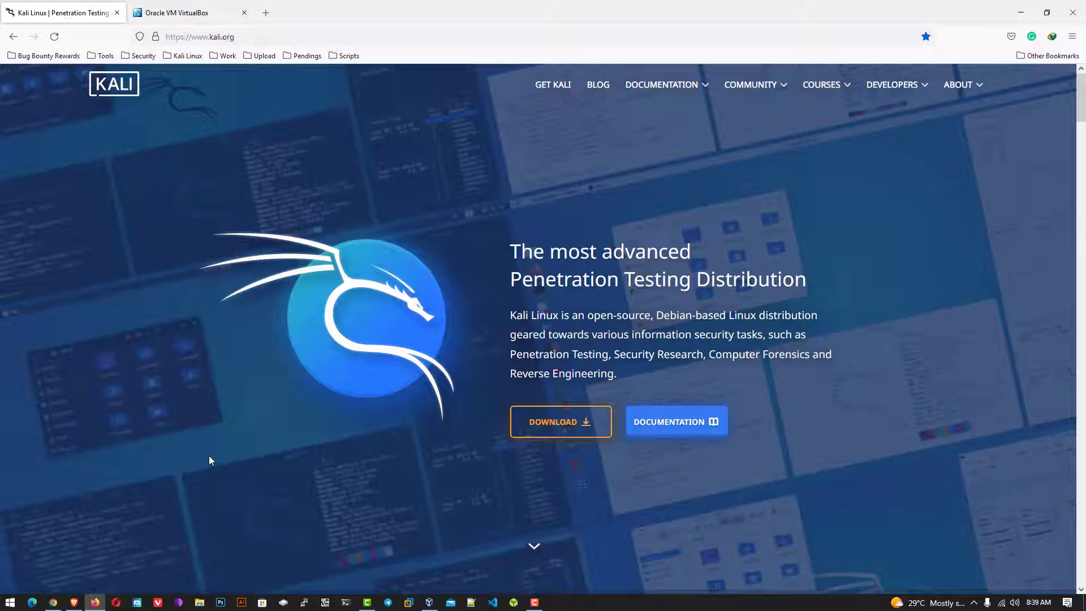
pyautogui.moveTo(205, 465)
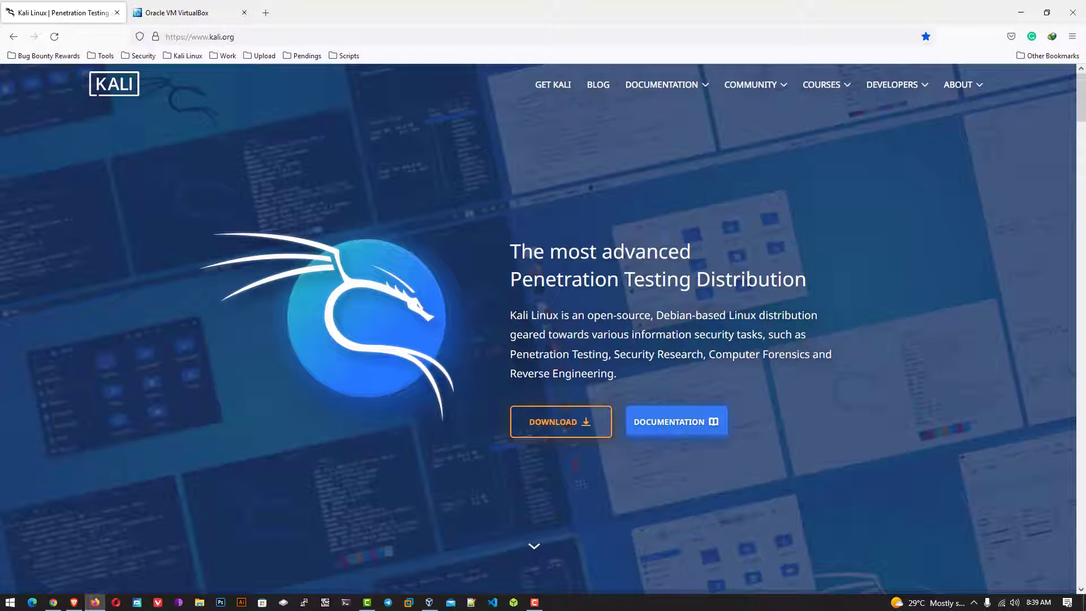
# Go to the Get Kali download page from the kali.org home page
pyautogui.click(560, 421)
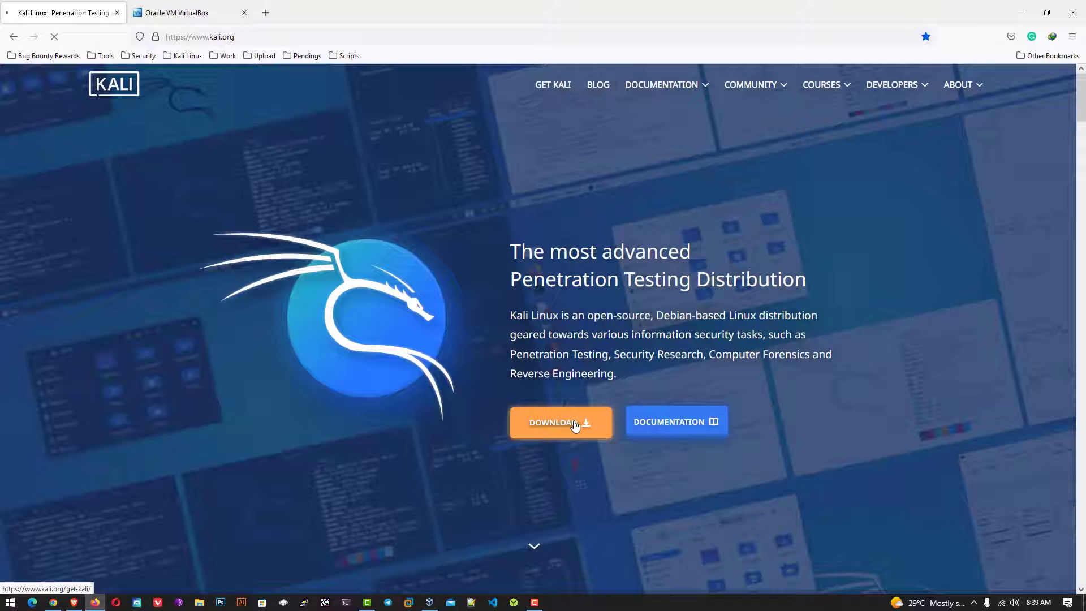
# Download the 64-bit VirtualBox image of Kali 2022.3 from the Virtual Machines section
pyautogui.click(560, 422)
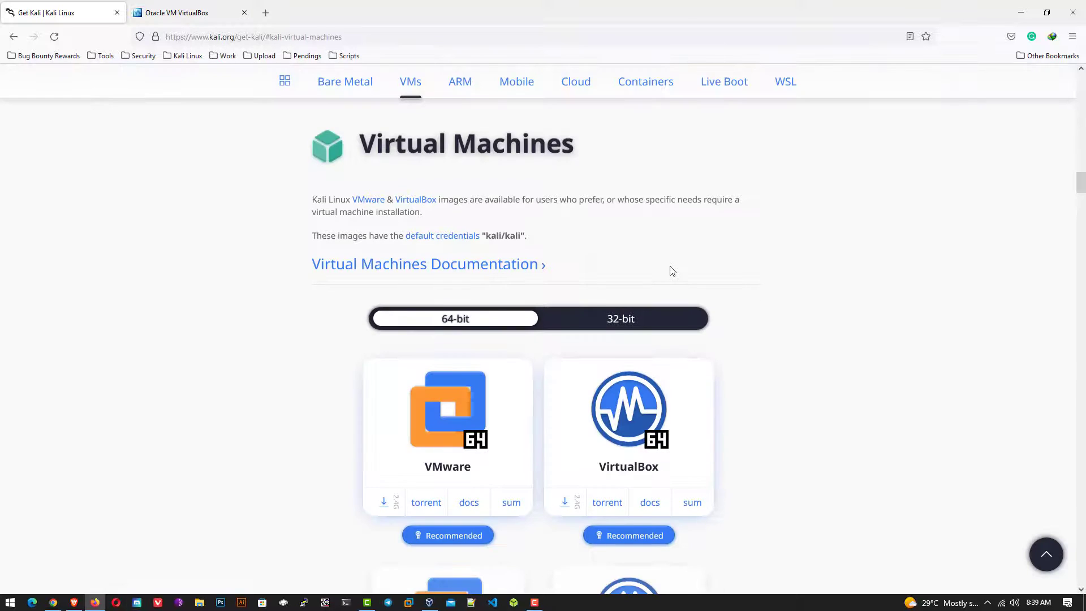
pyautogui.scroll(-3)
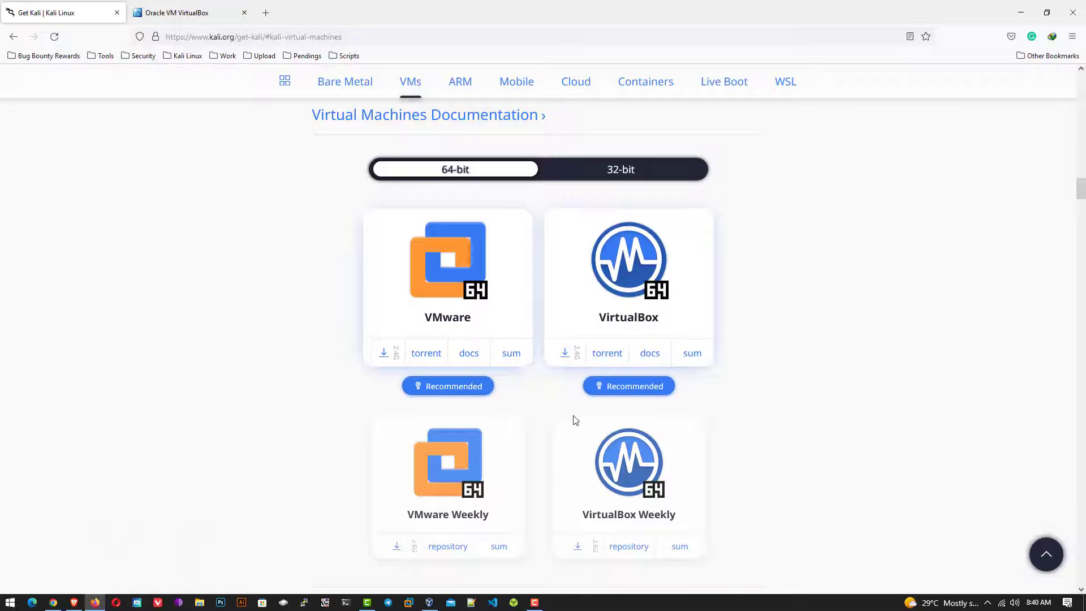
pyautogui.moveTo(562, 314)
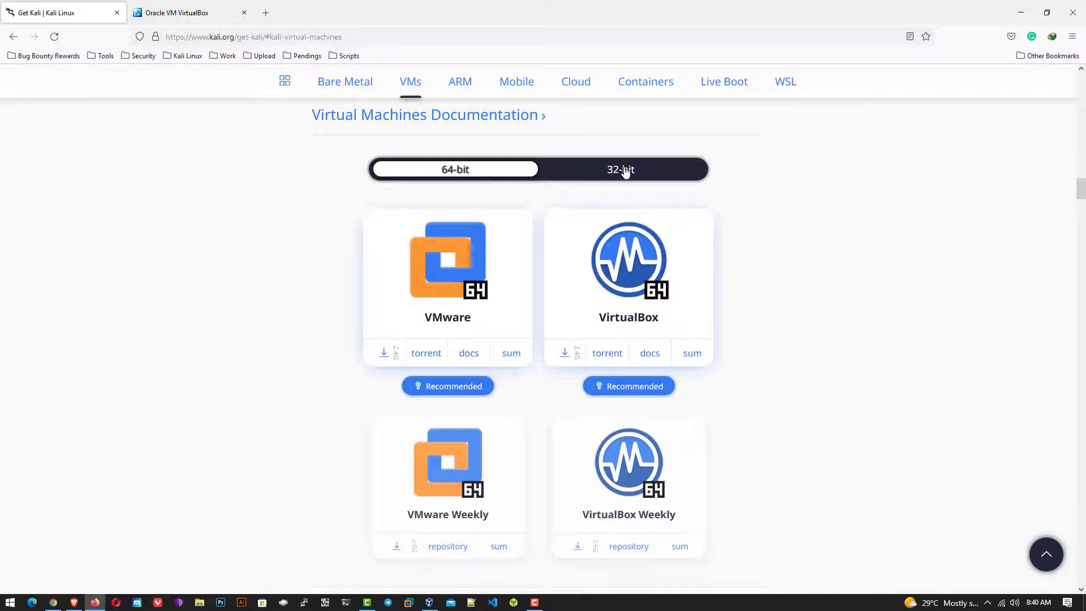
pyautogui.moveTo(609, 308)
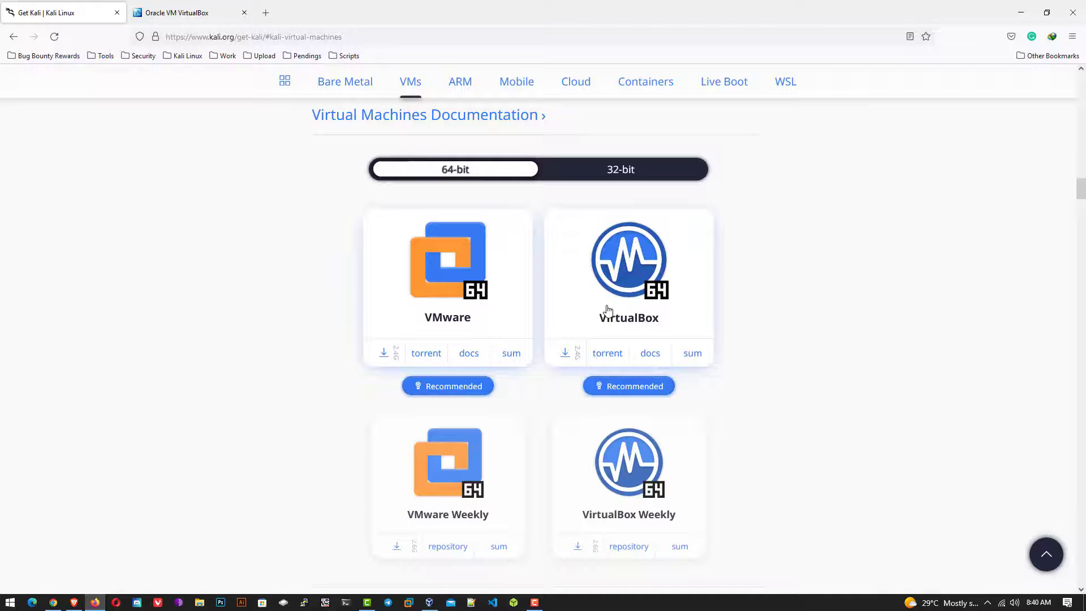
pyautogui.moveTo(566, 350)
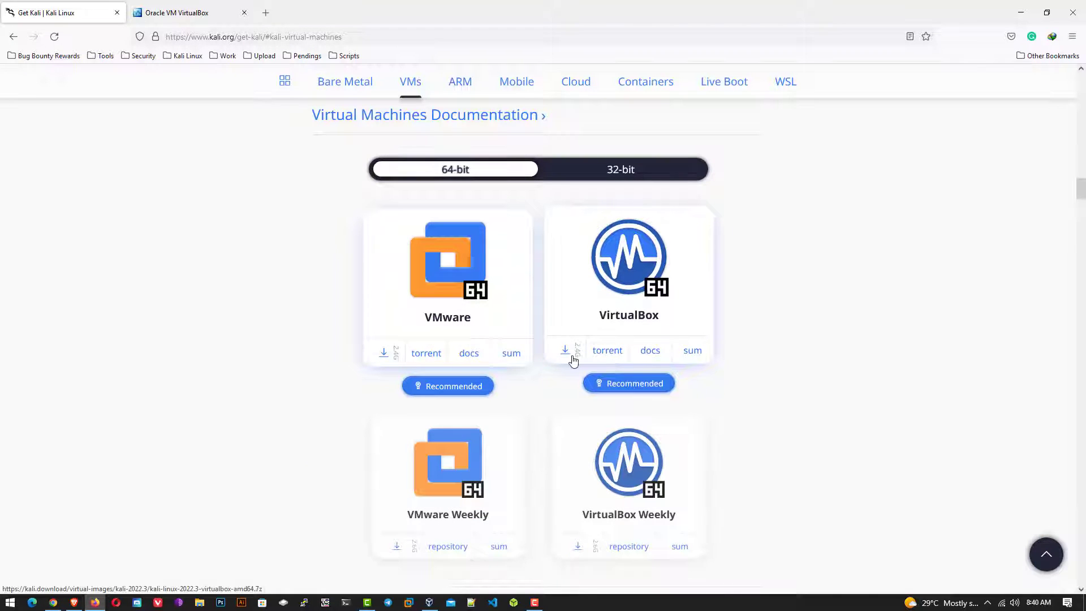
pyautogui.click(186, 12)
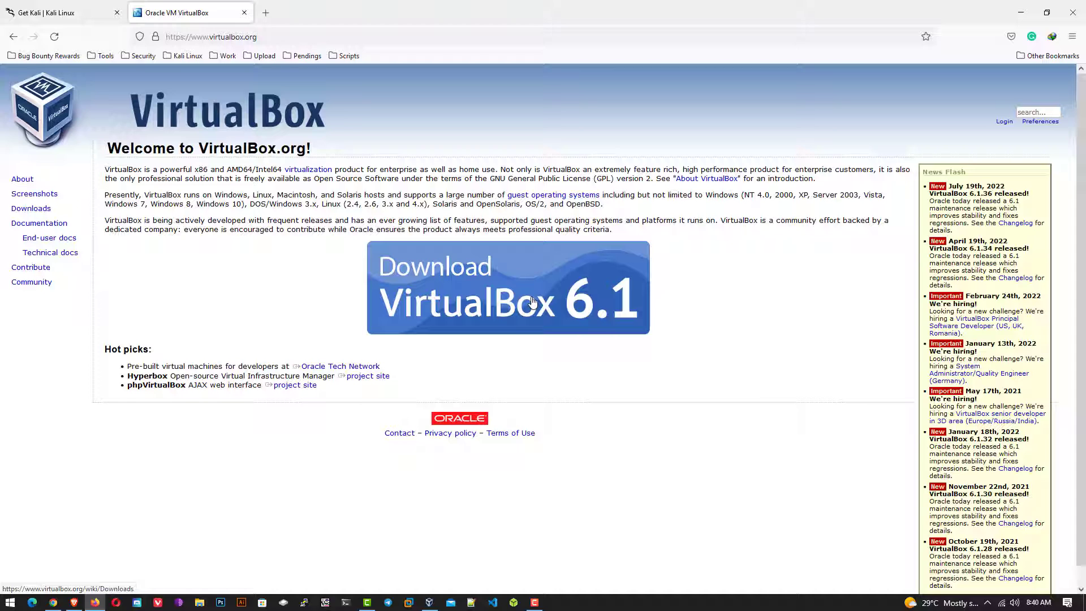
pyautogui.moveTo(450, 332)
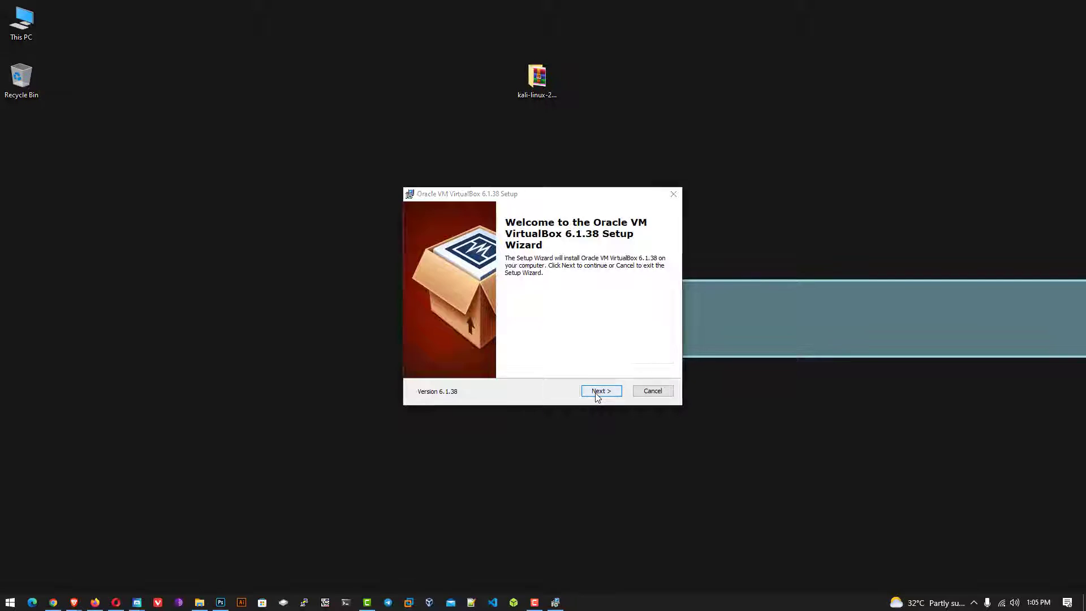
# Install VirtualBox 6.1.38, accepting the network warning, and launch the Manager on finish
pyautogui.click(601, 390)
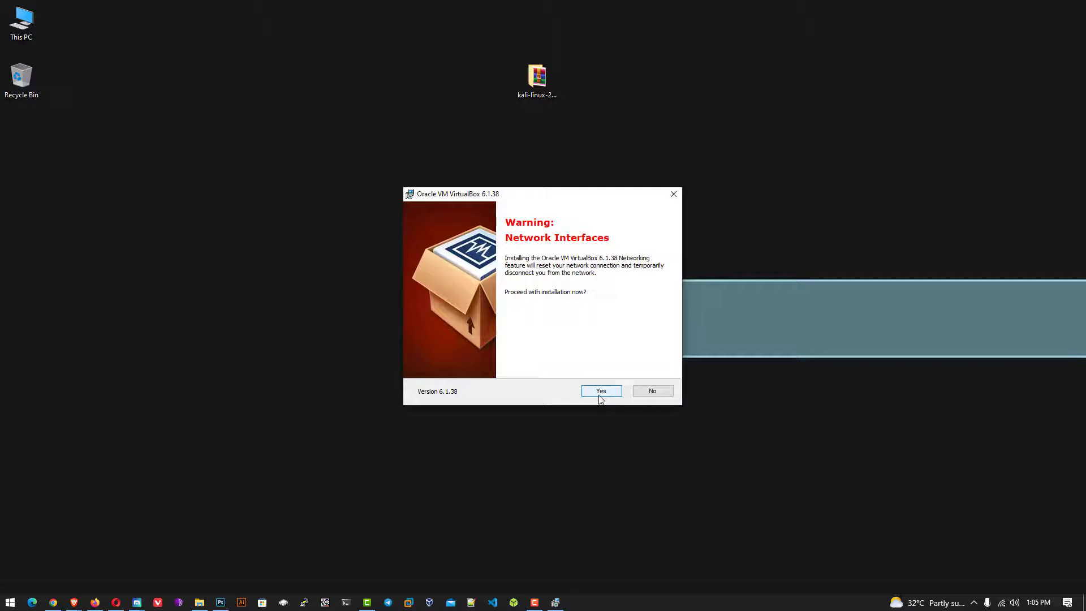
pyautogui.click(601, 390)
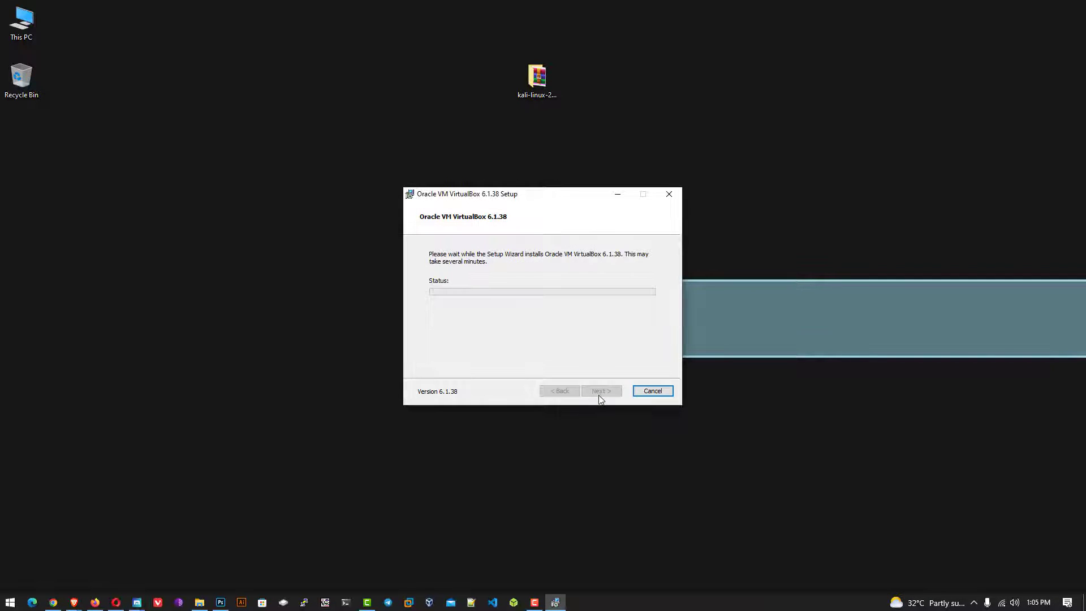
pyautogui.moveTo(559, 455)
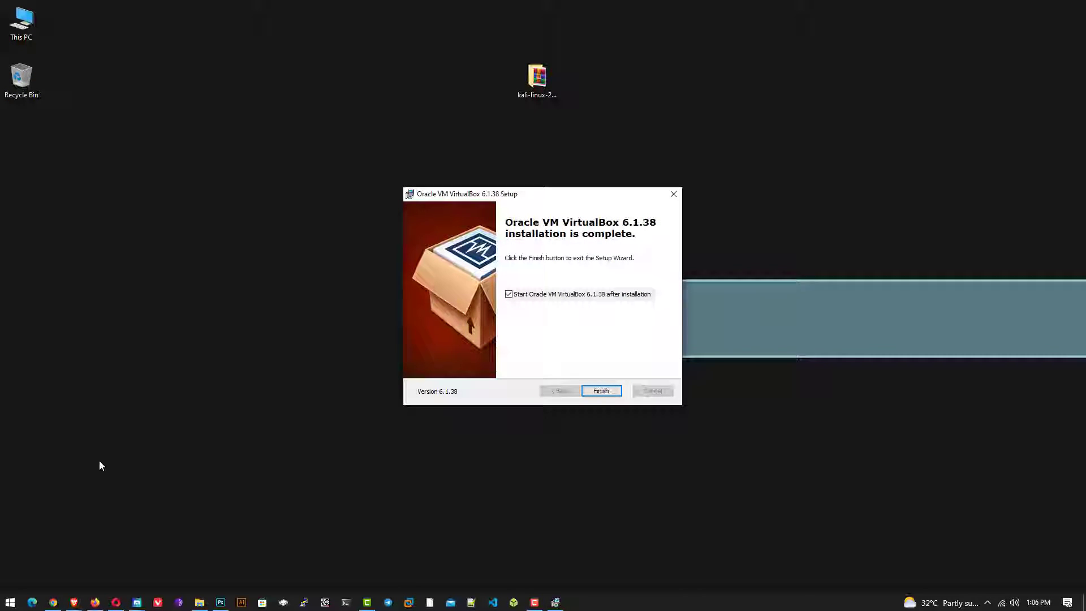
pyautogui.click(600, 391)
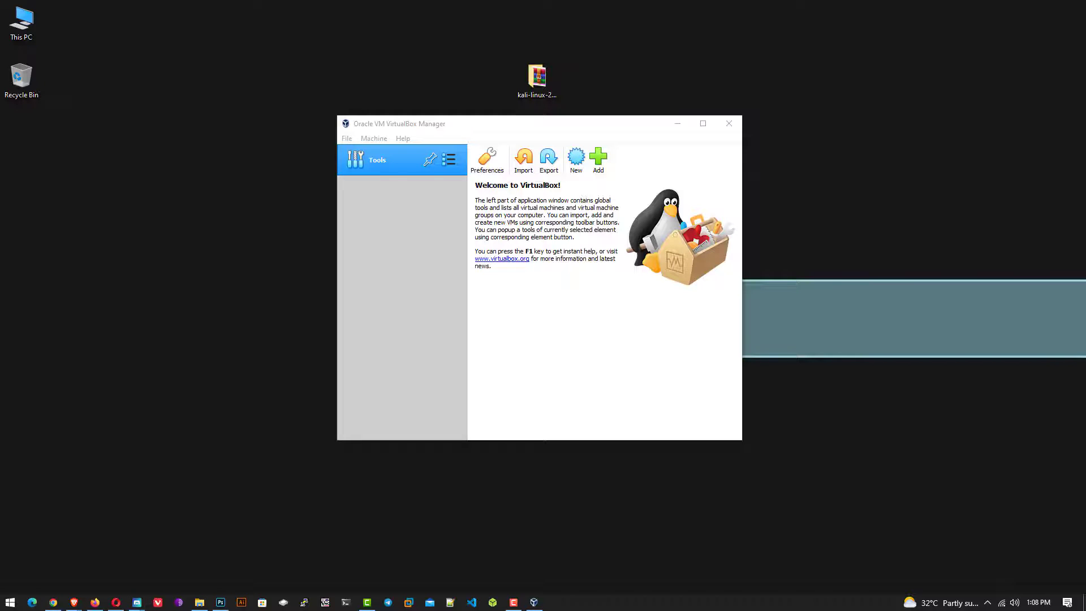
# Open the downloaded kali-linux-2022.3-virtualbox-amd64 archive from the desktop
pyautogui.click(728, 123)
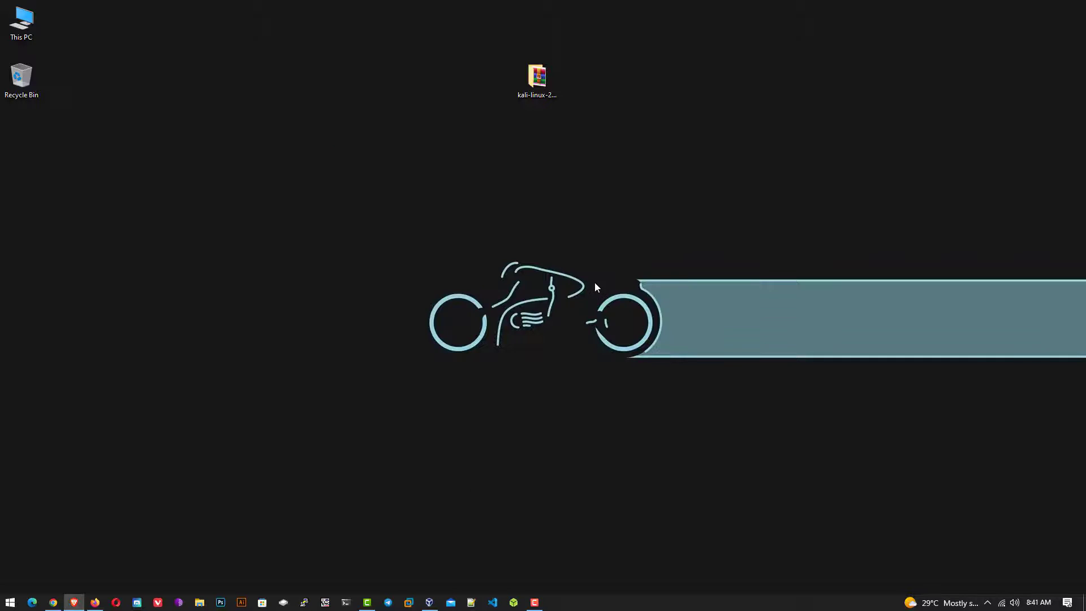
pyautogui.click(536, 79)
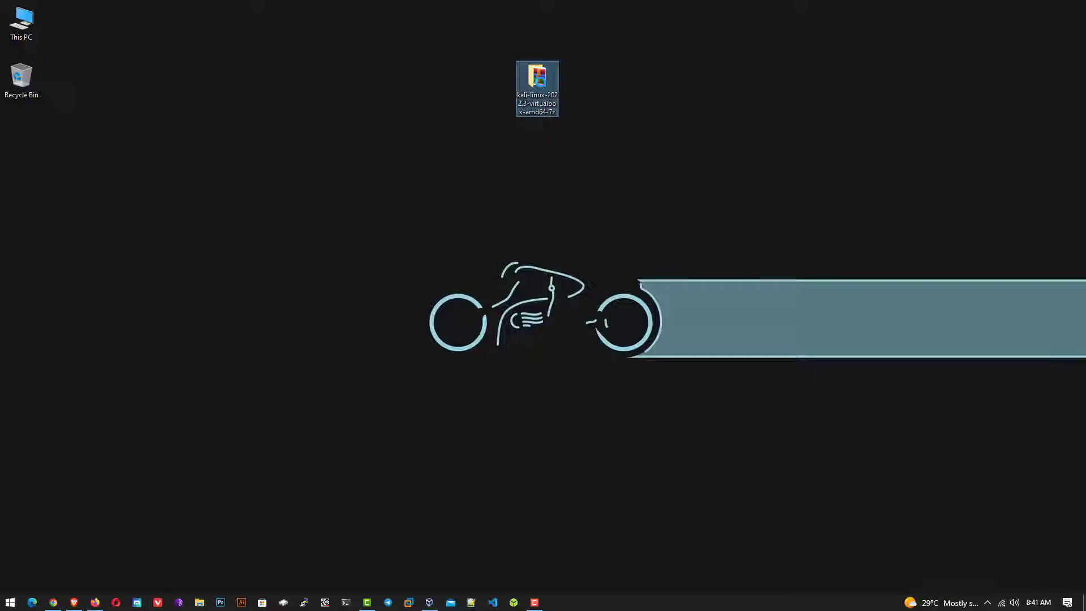
pyautogui.doubleClick(536, 79)
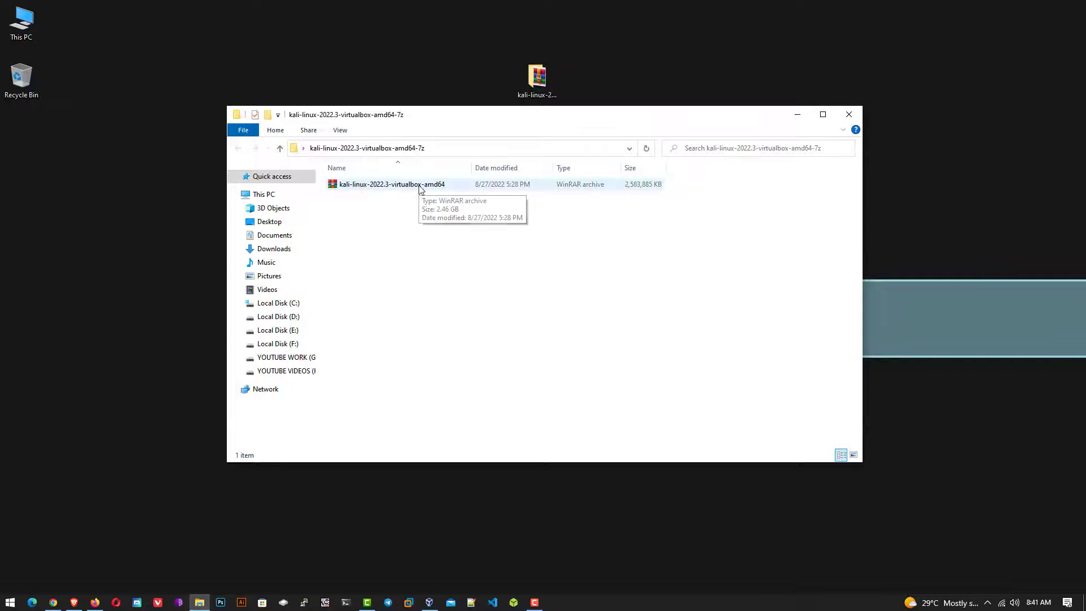
pyautogui.click(392, 183)
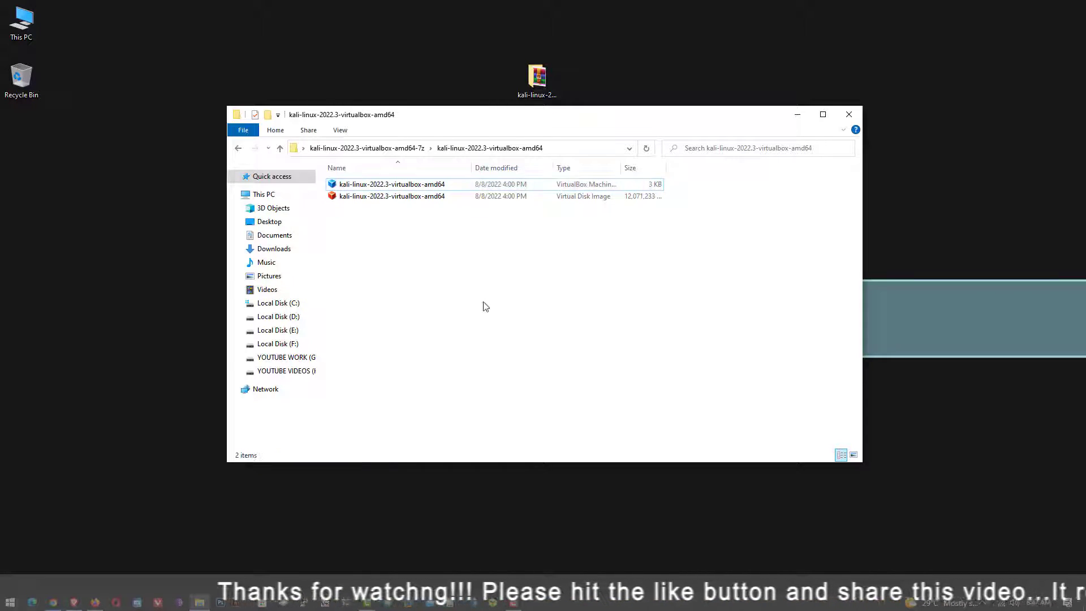
# Add the extracted Kali VirtualBox machine file to VirtualBox Manager
pyautogui.click(392, 185)
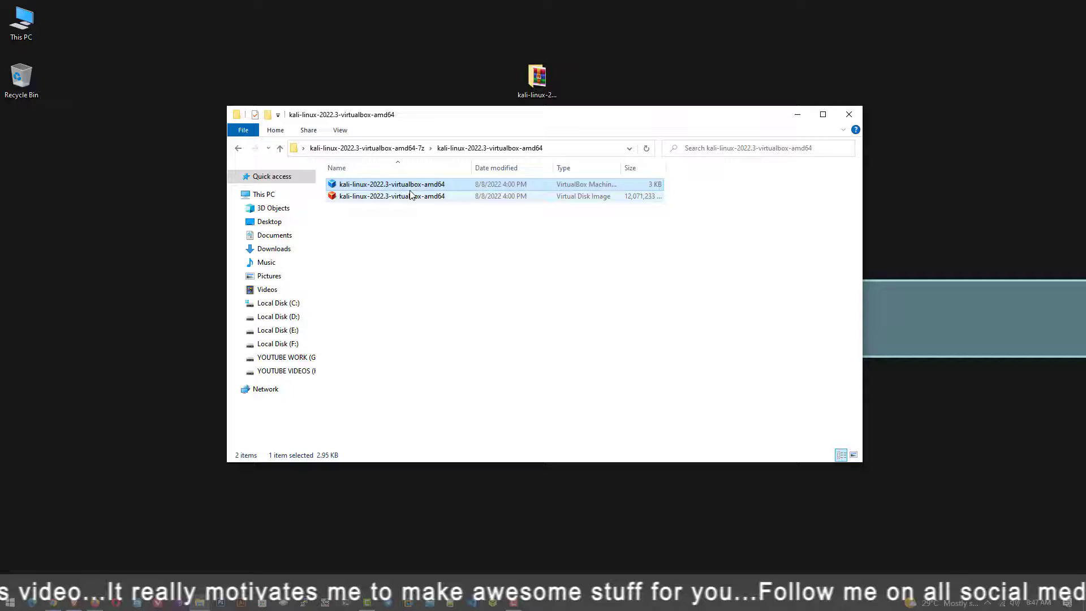
pyautogui.doubleClick(392, 184)
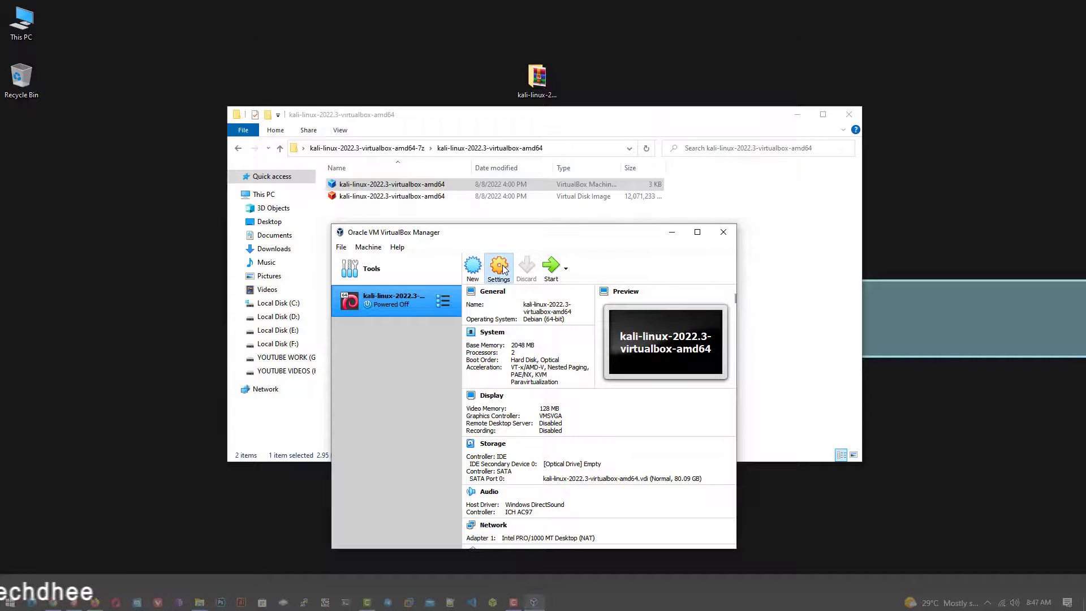
# Review the Kali machine's General settings, snapshot folder path and login description
pyautogui.click(498, 268)
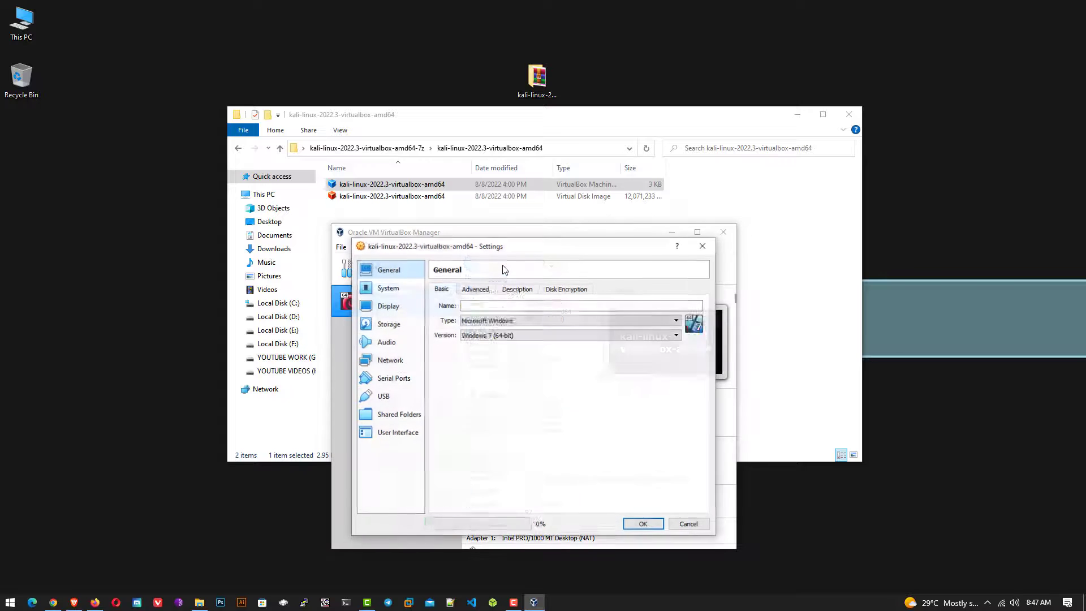
pyautogui.click(475, 288)
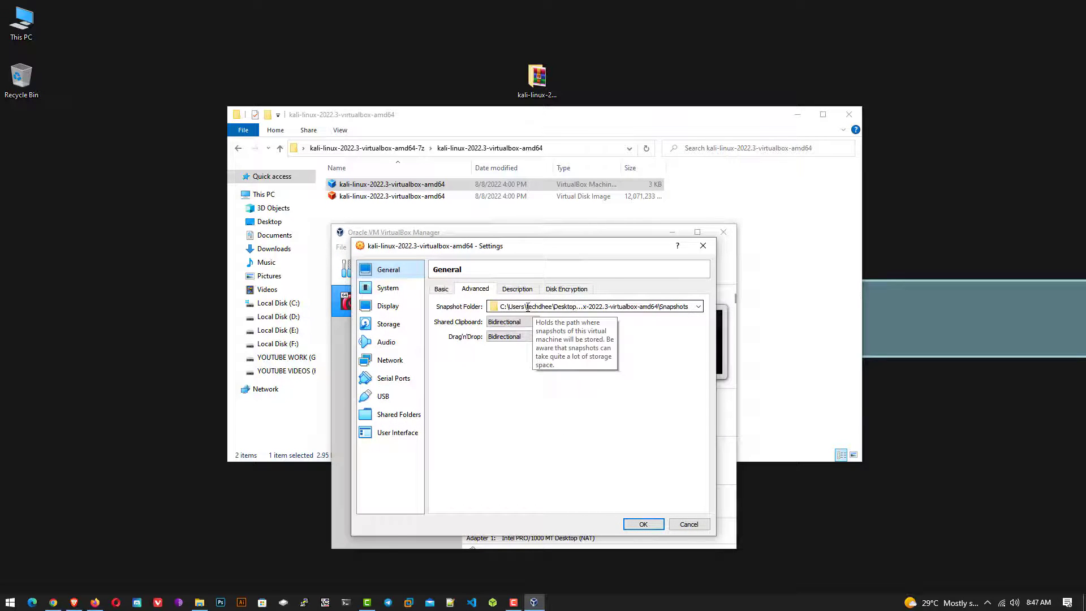
pyautogui.tripleClick(591, 307)
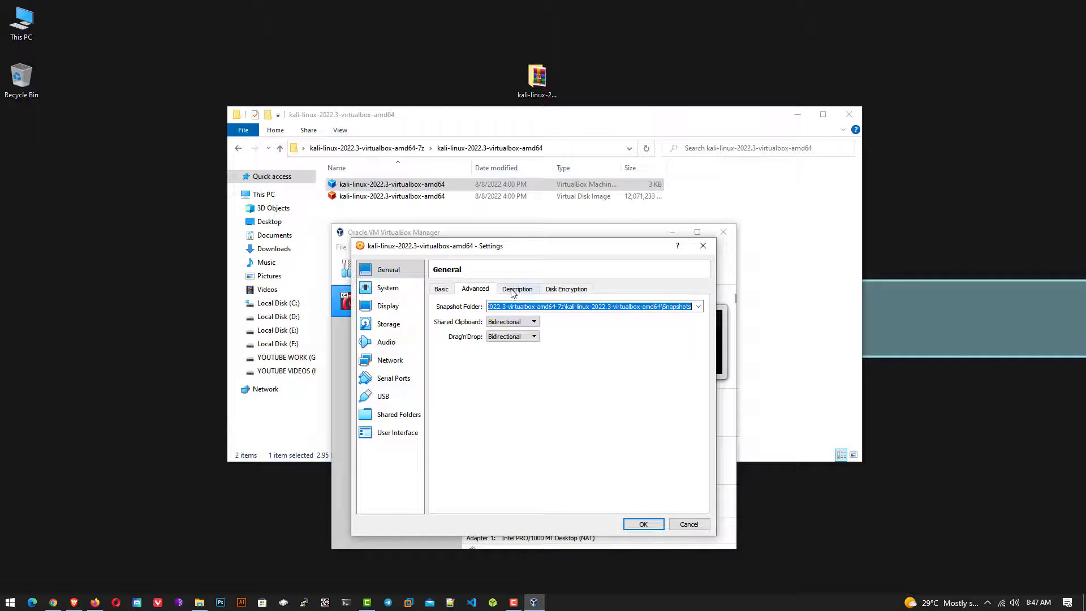
pyautogui.click(517, 289)
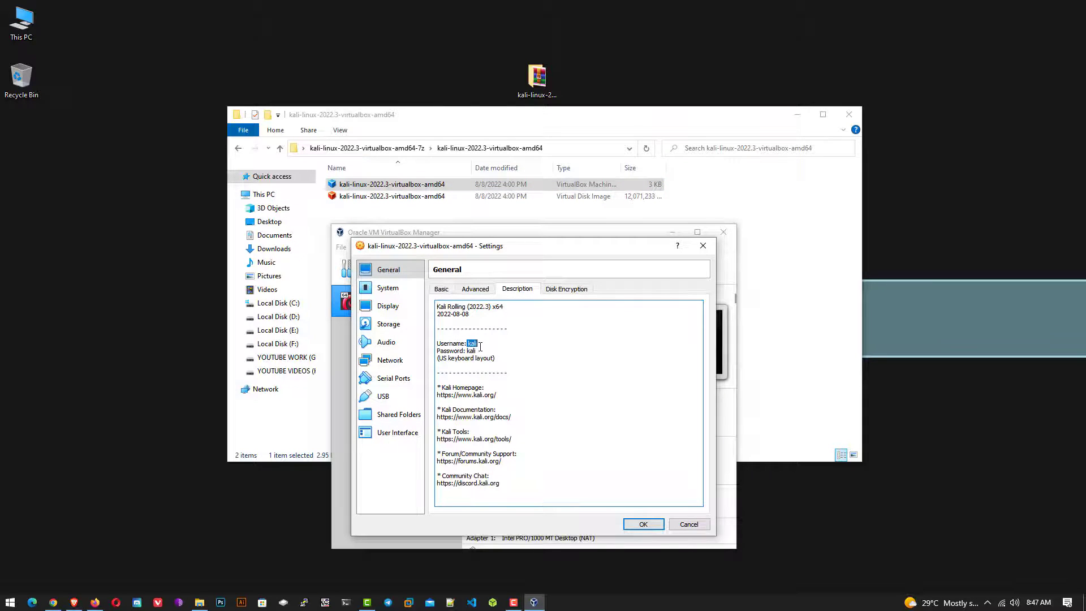
# Set the base memory to 5004 MB under System and save the settings
pyautogui.click(388, 287)
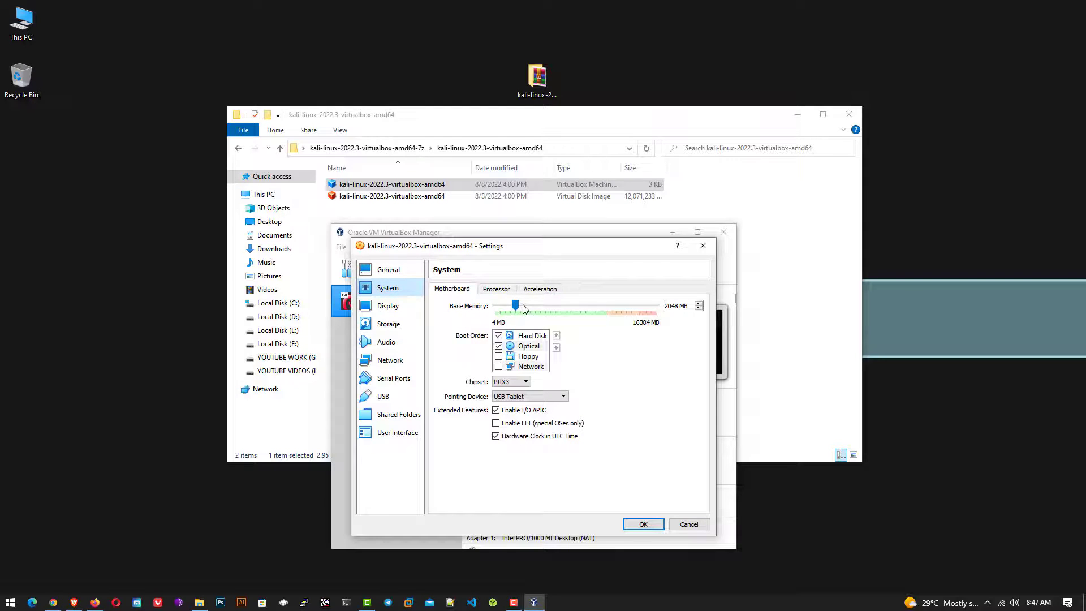
pyautogui.moveTo(516, 306); pyautogui.dragTo(547, 305)
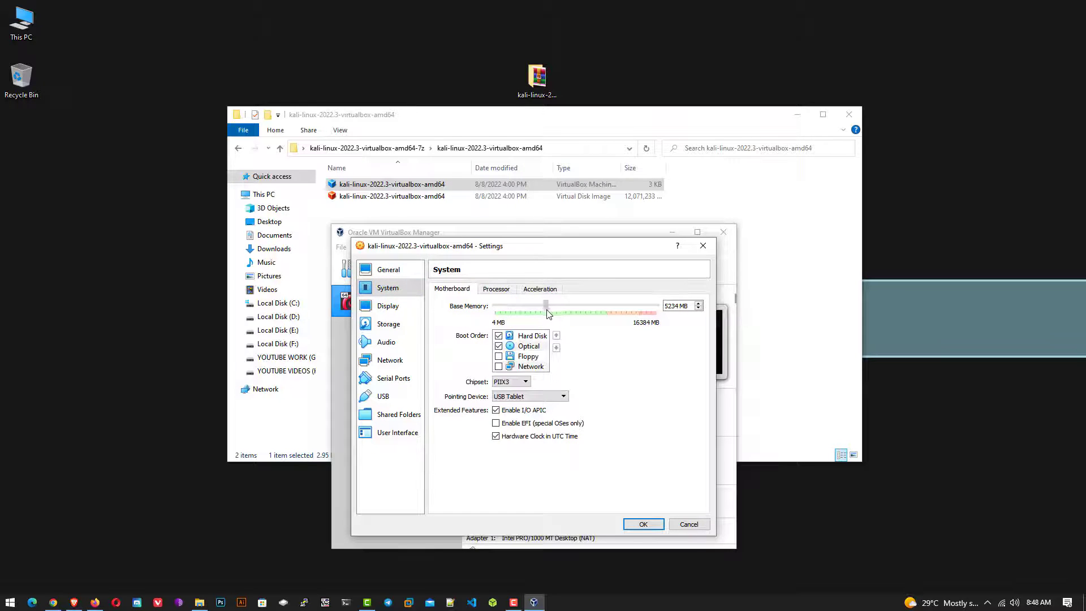
pyautogui.moveTo(547, 305); pyautogui.dragTo(544, 306)
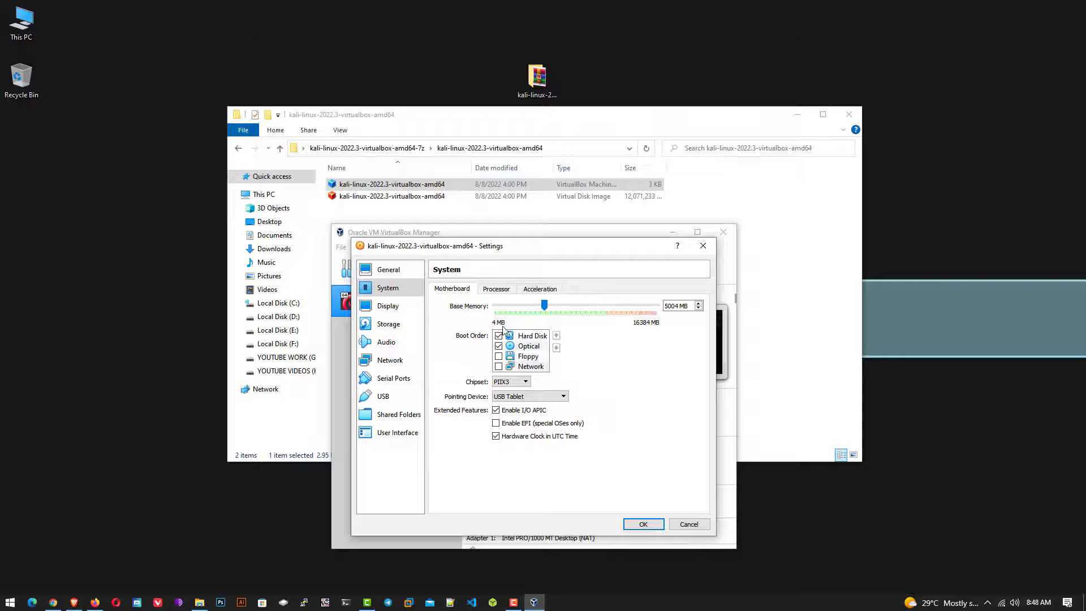
pyautogui.click(388, 306)
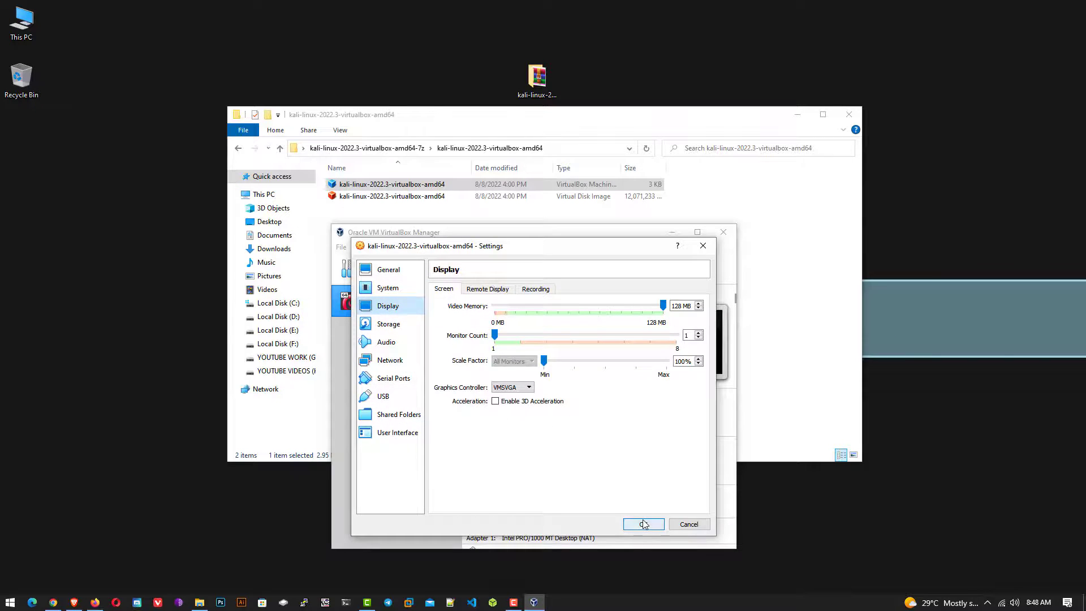
pyautogui.click(643, 524)
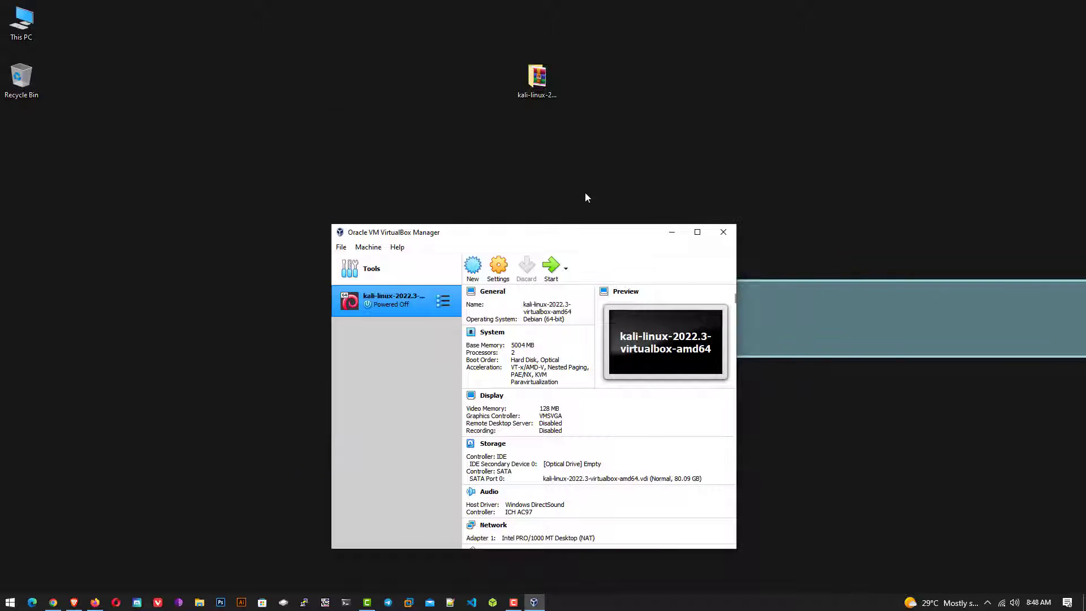
# Start the kali-linux-2022.3 virtual machine from the Manager
pyautogui.moveTo(393, 232); pyautogui.dragTo(400, 133)
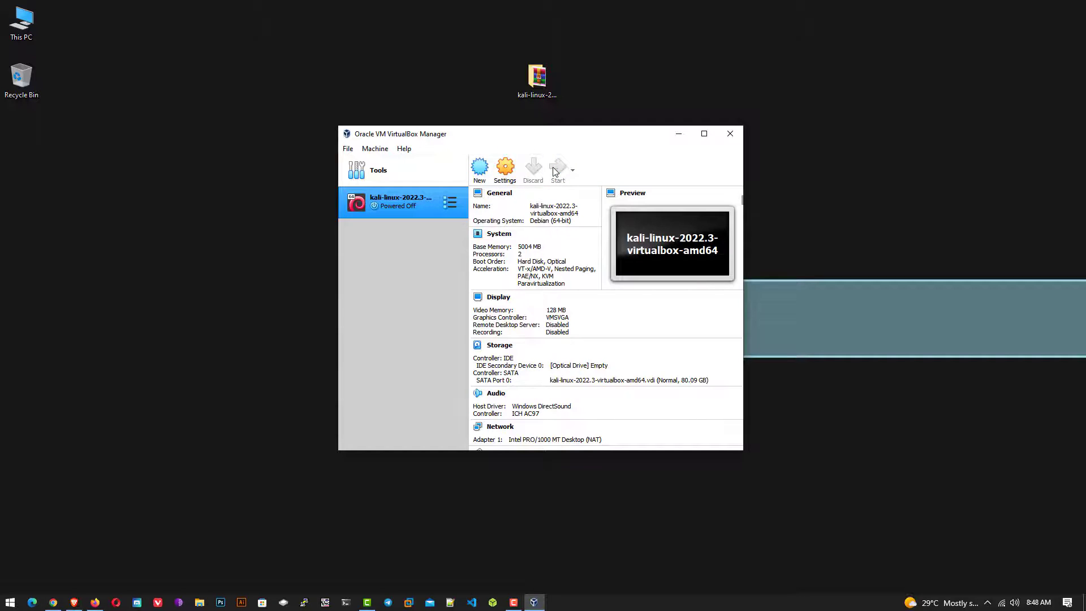
pyautogui.click(558, 169)
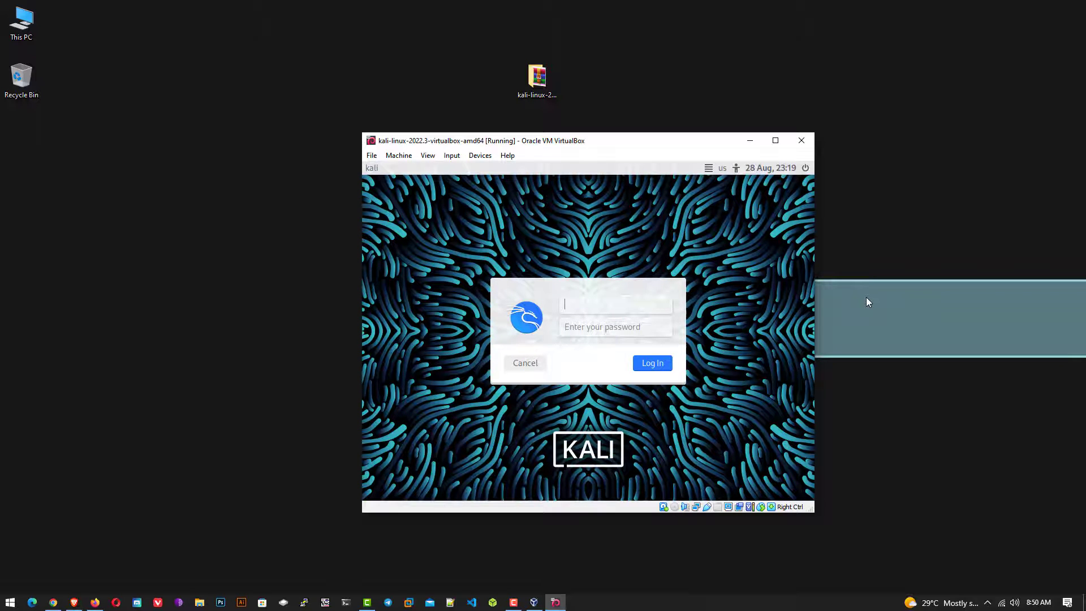
pyautogui.write('kali')
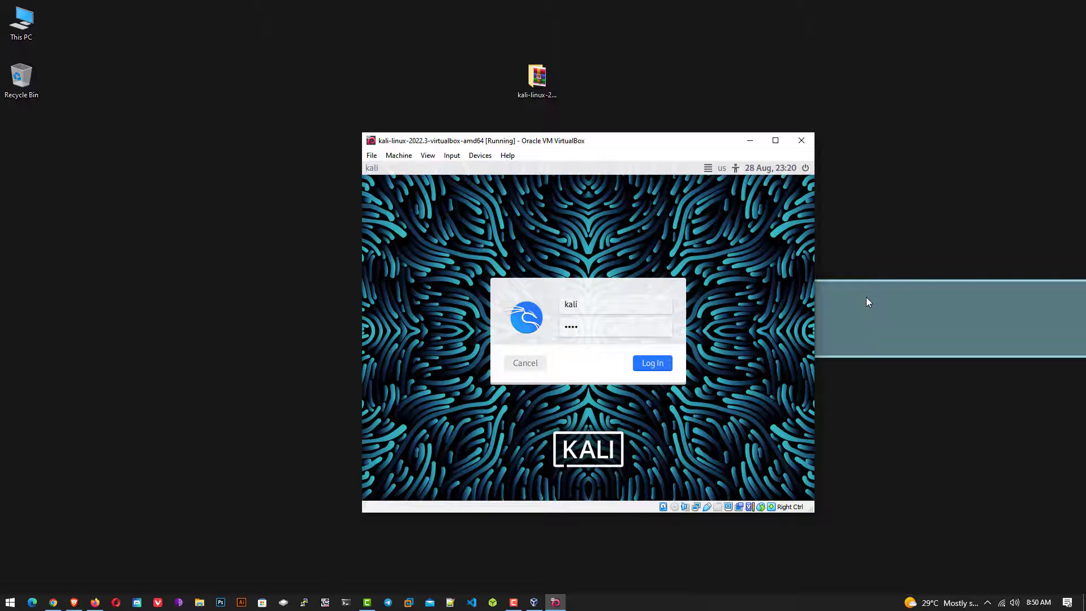
pyautogui.click(651, 363)
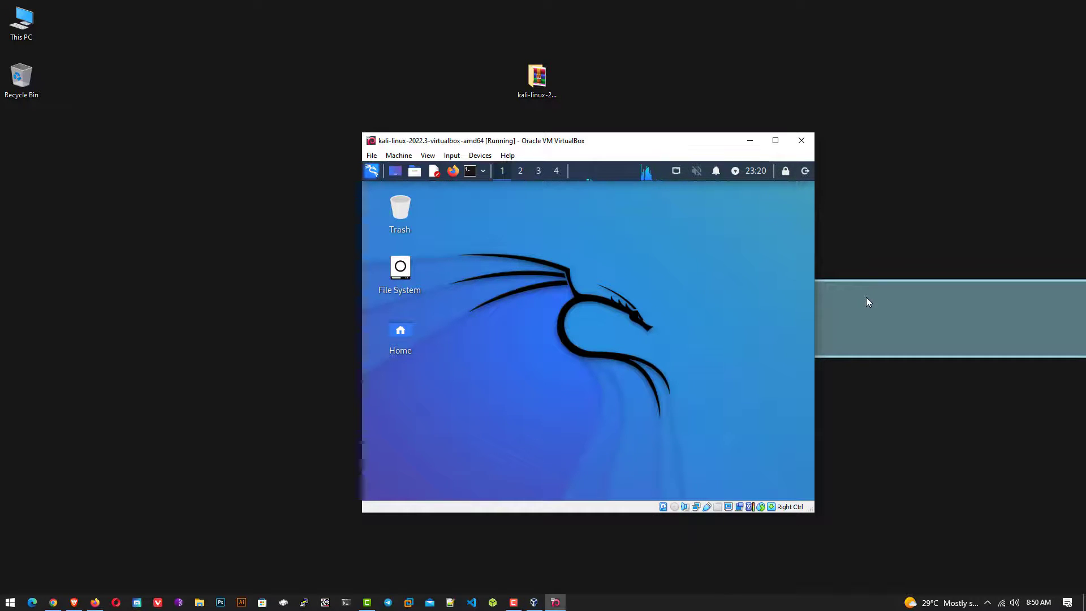
pyautogui.moveTo(776, 209)
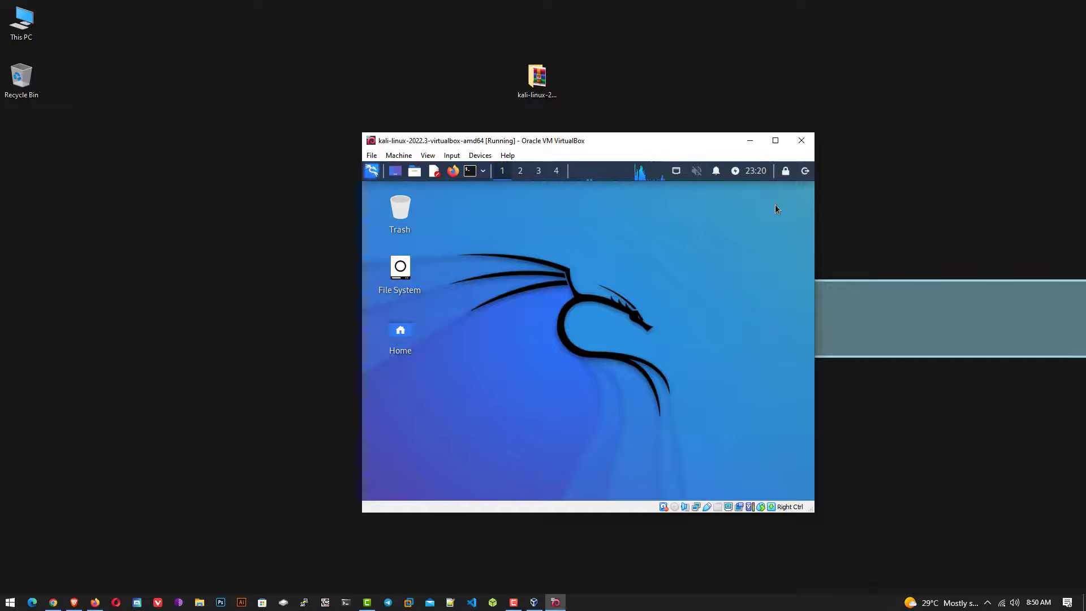
# Maximize the Kali VM window to fill the screen
pyautogui.click(775, 141)
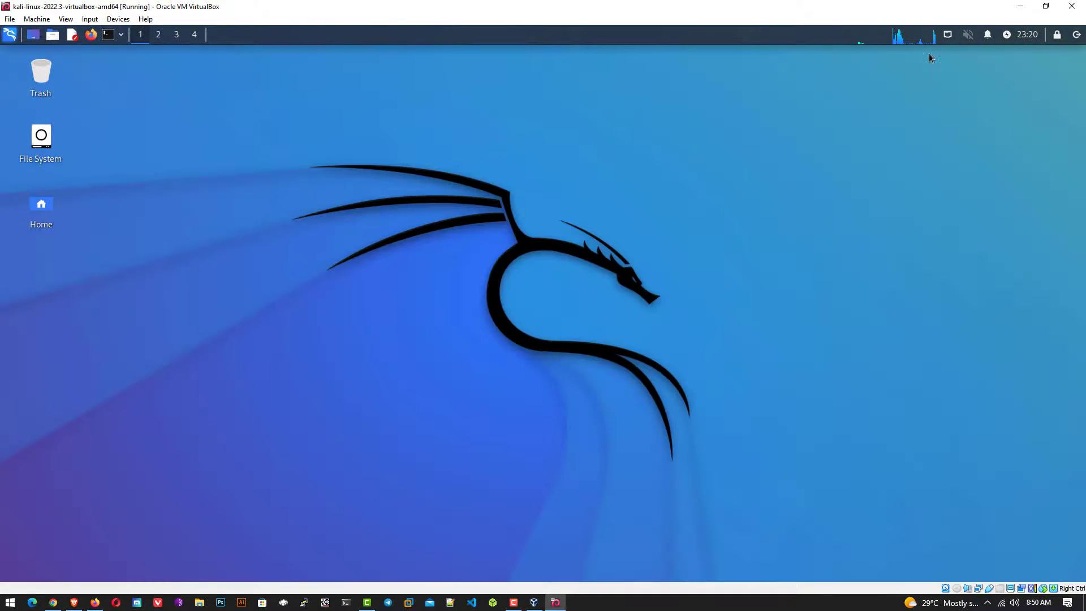
pyautogui.moveTo(512, 227)
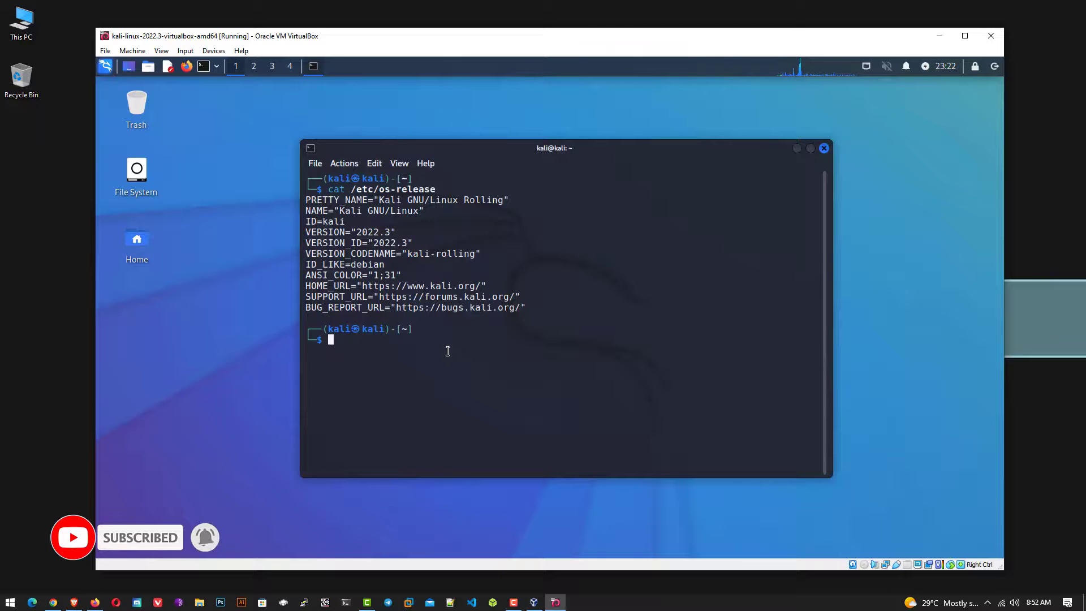
pyautogui.moveTo(397, 112)
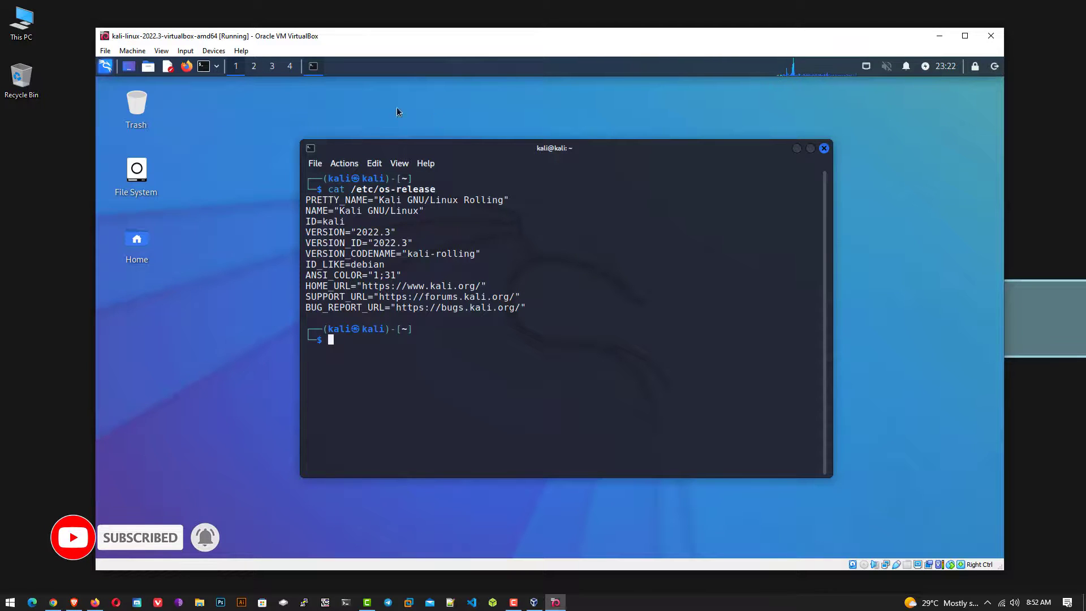
# Close the terminal and bring up the Kali applications menu
pyautogui.click(824, 148)
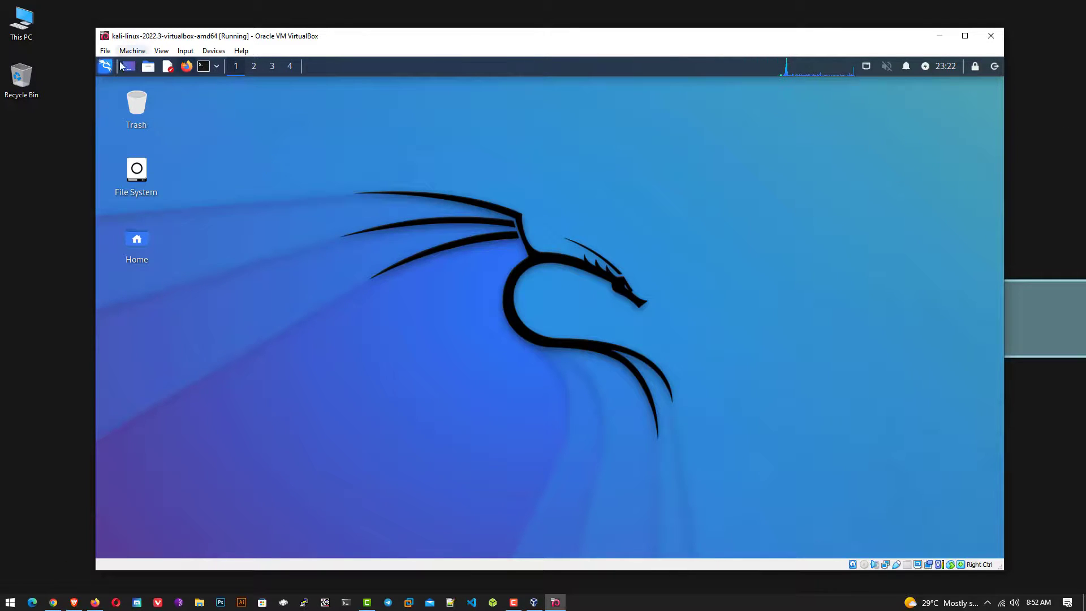
pyautogui.click(105, 65)
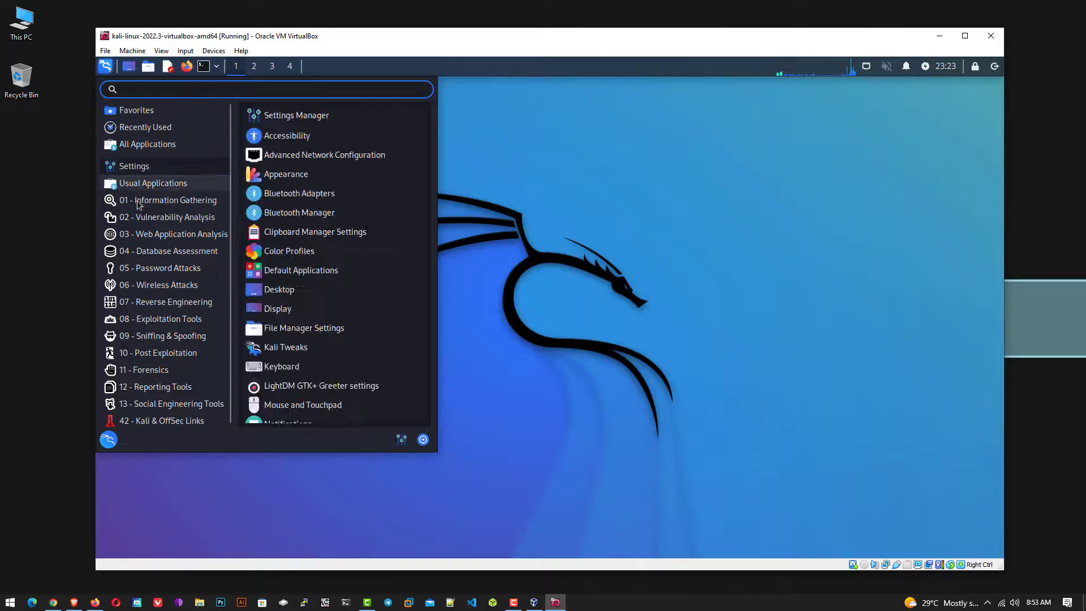